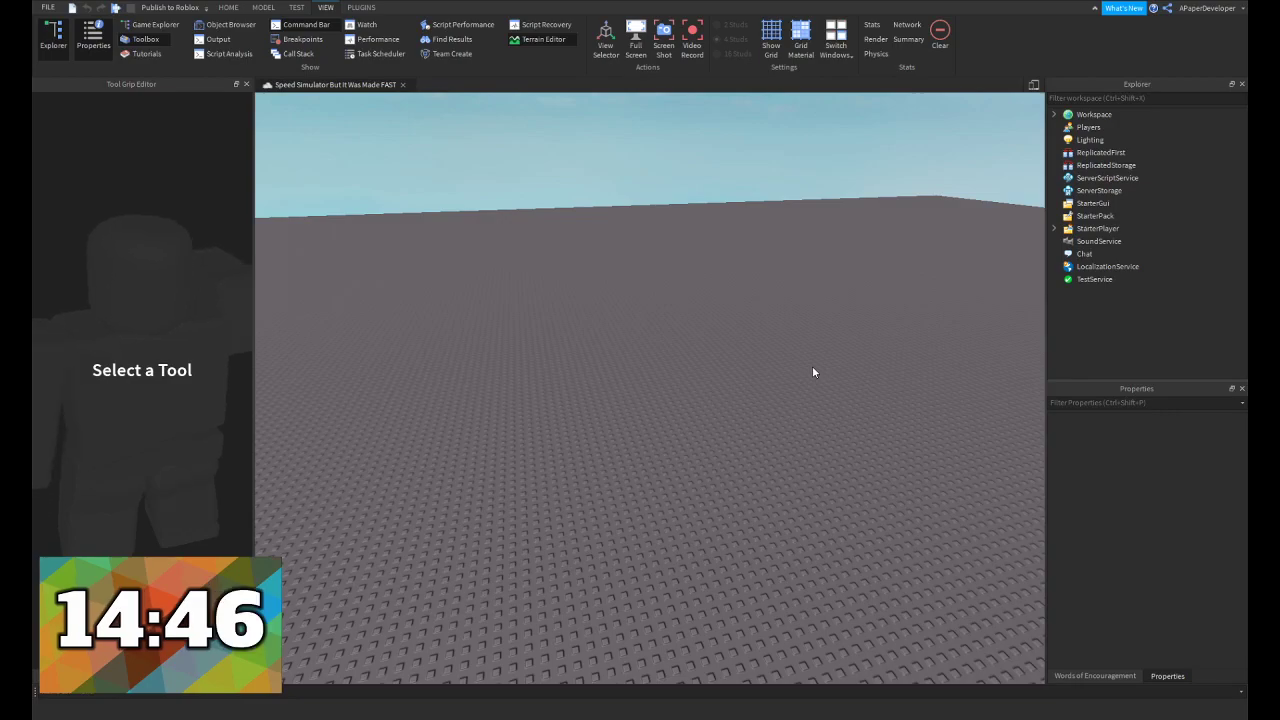
Insert a new server Script inside ServerScriptService
double_click(1096, 190)
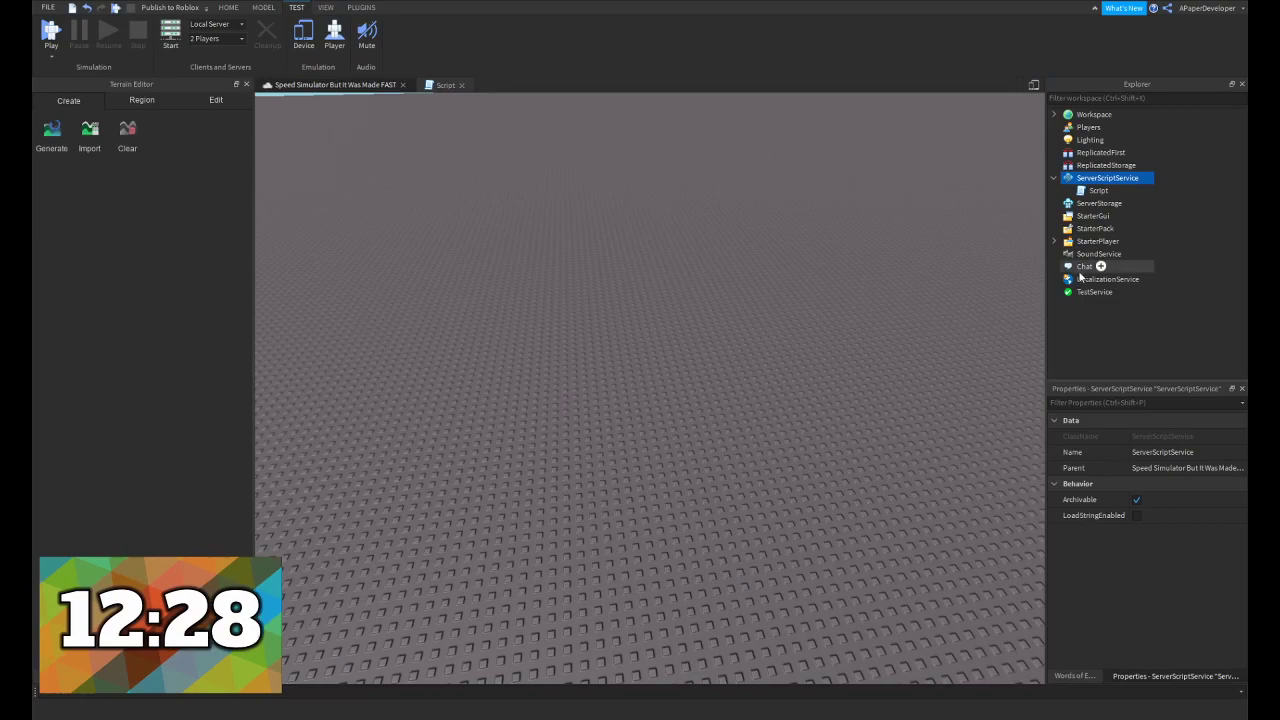
Expand StarterPlayer and insert a LocalScript into StarterPlayerScripts
click(1054, 240)
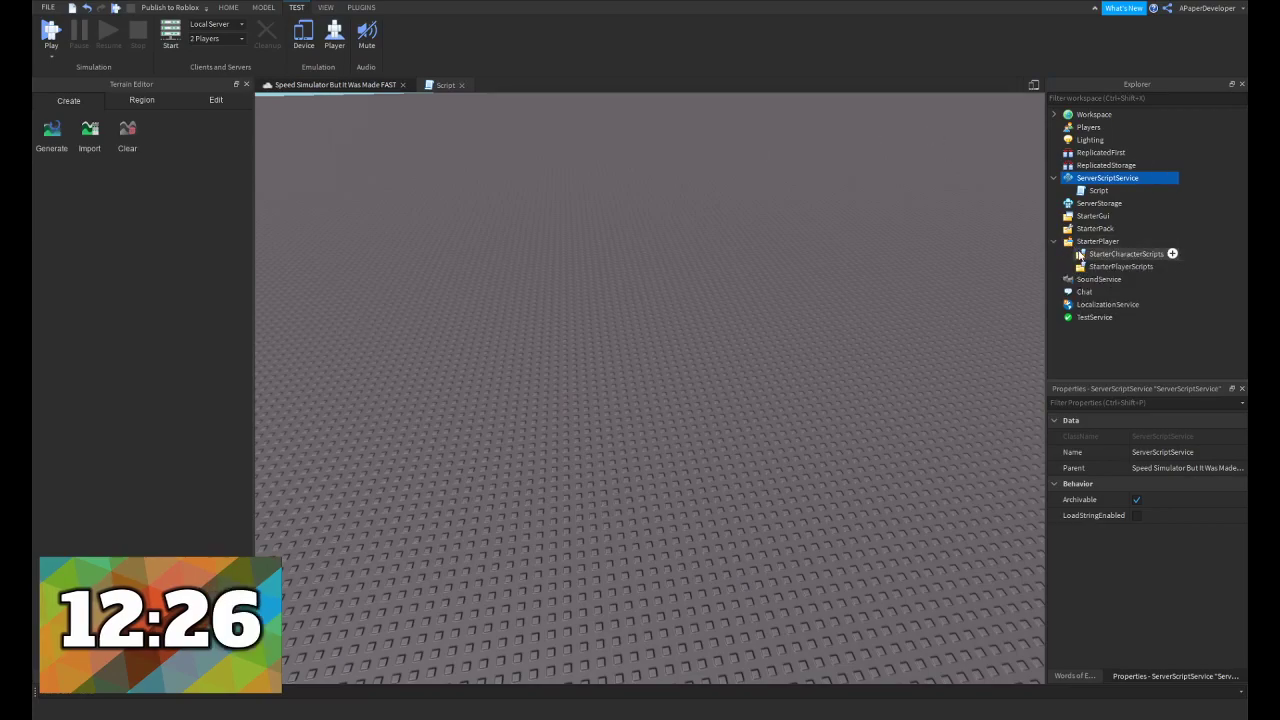
click(1126, 252)
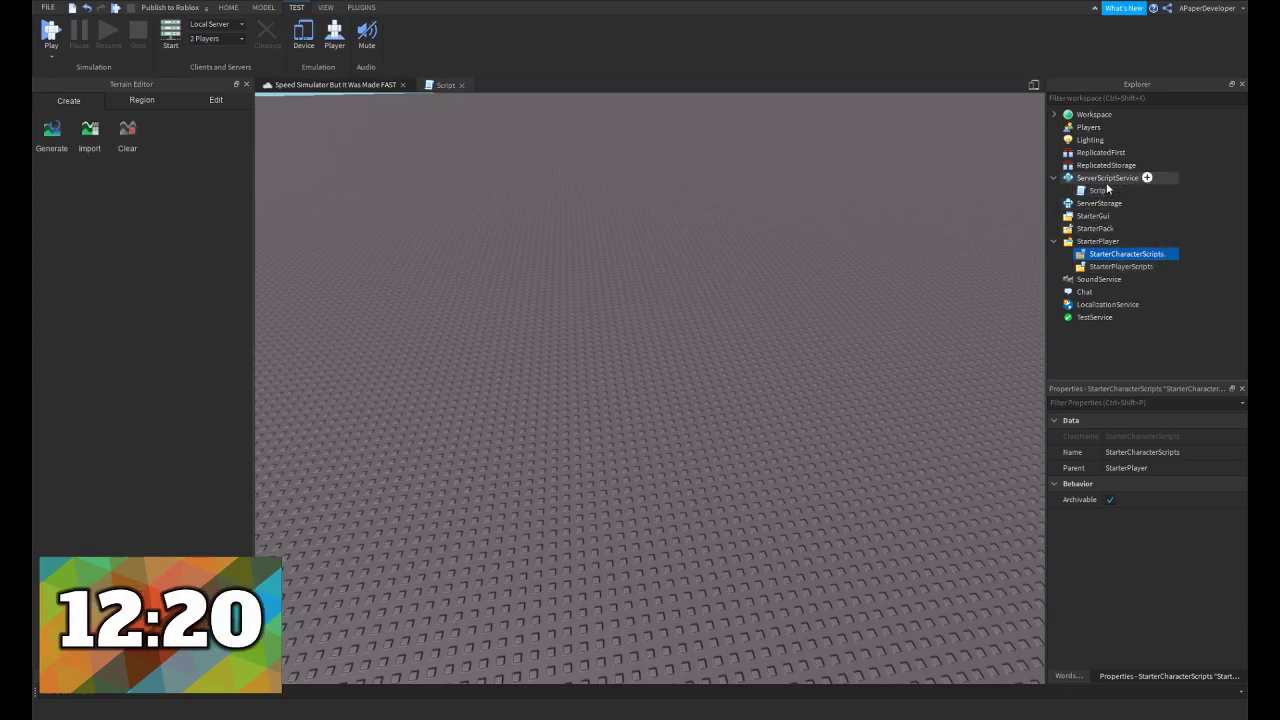
mouse_move(1168, 252)
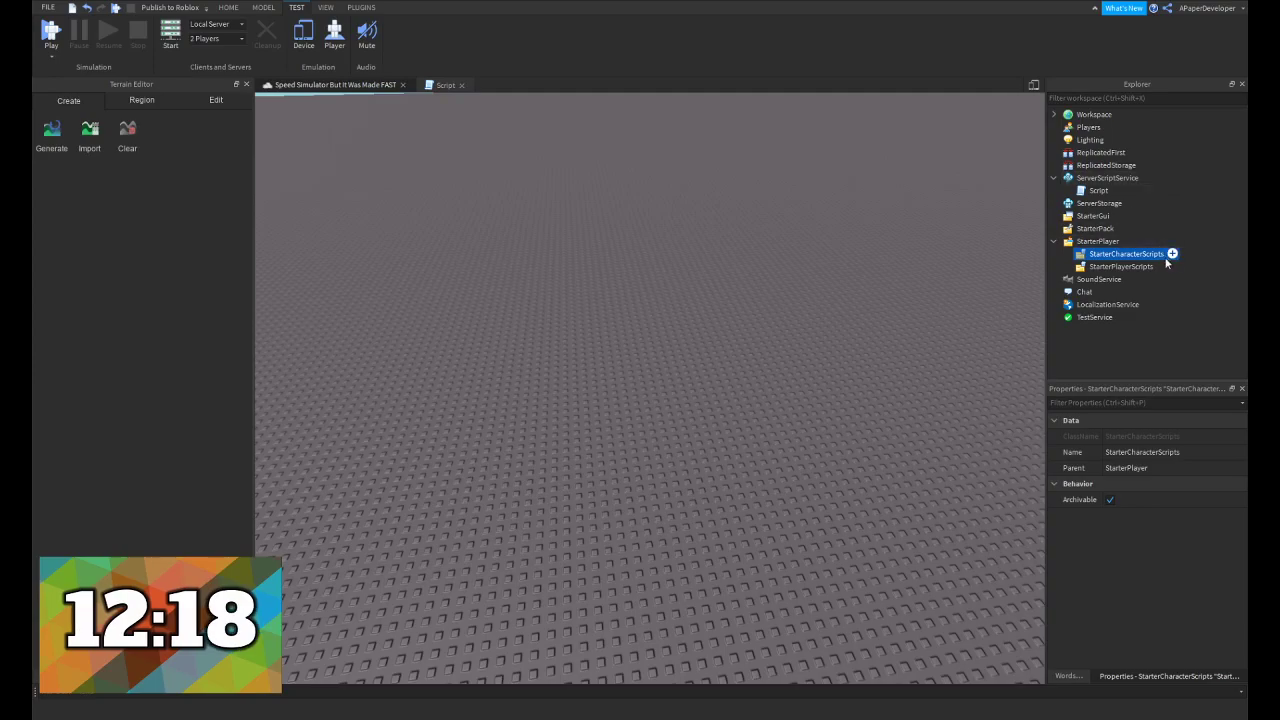
click(1120, 266)
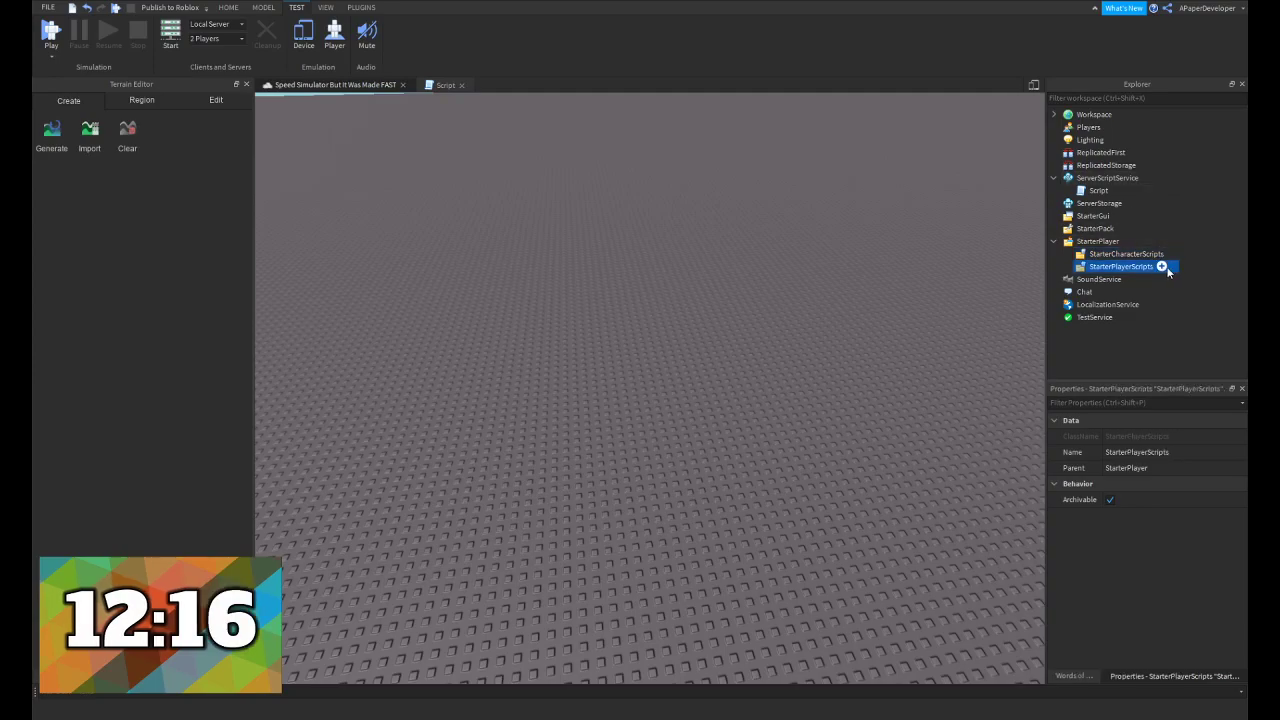
click(1162, 266)
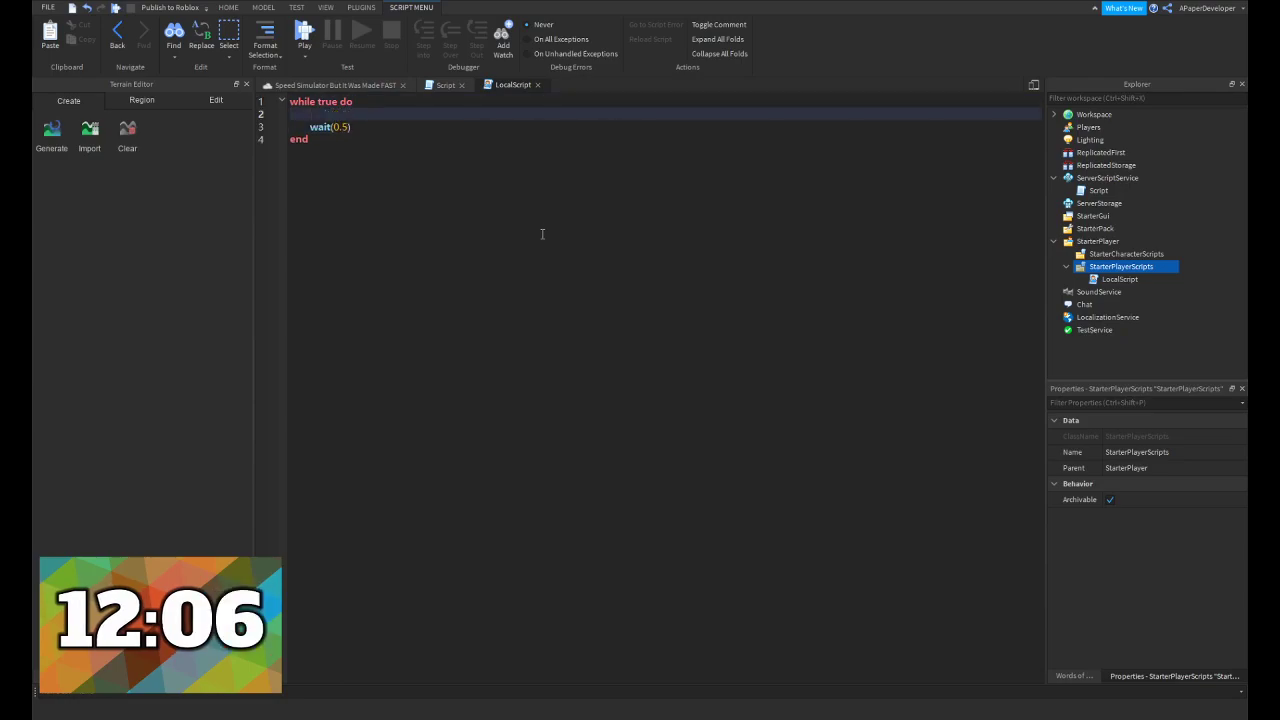
Write the if check on Humanoid.MoveDirection.Magnitude > 0 that fires ReplicatedStorage.AddSteps to the server
text(if game.)
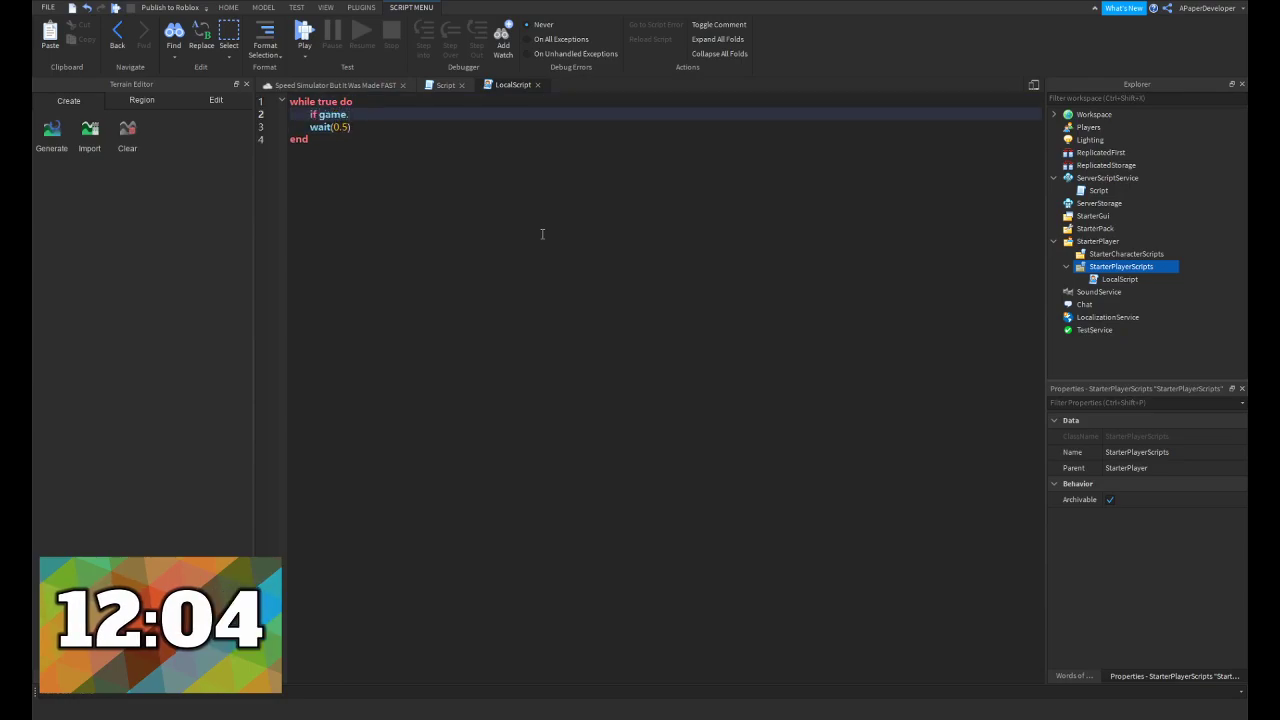
text(Players.LocalPlayer.c)
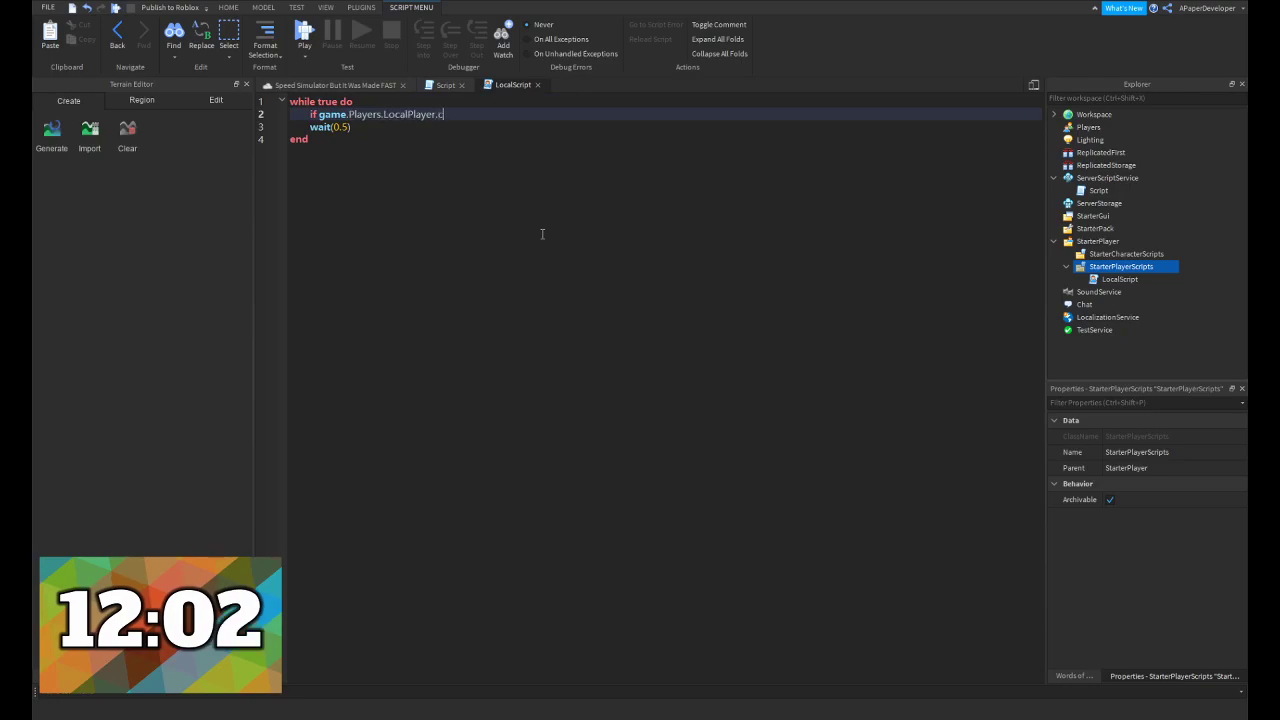
text(Character.)
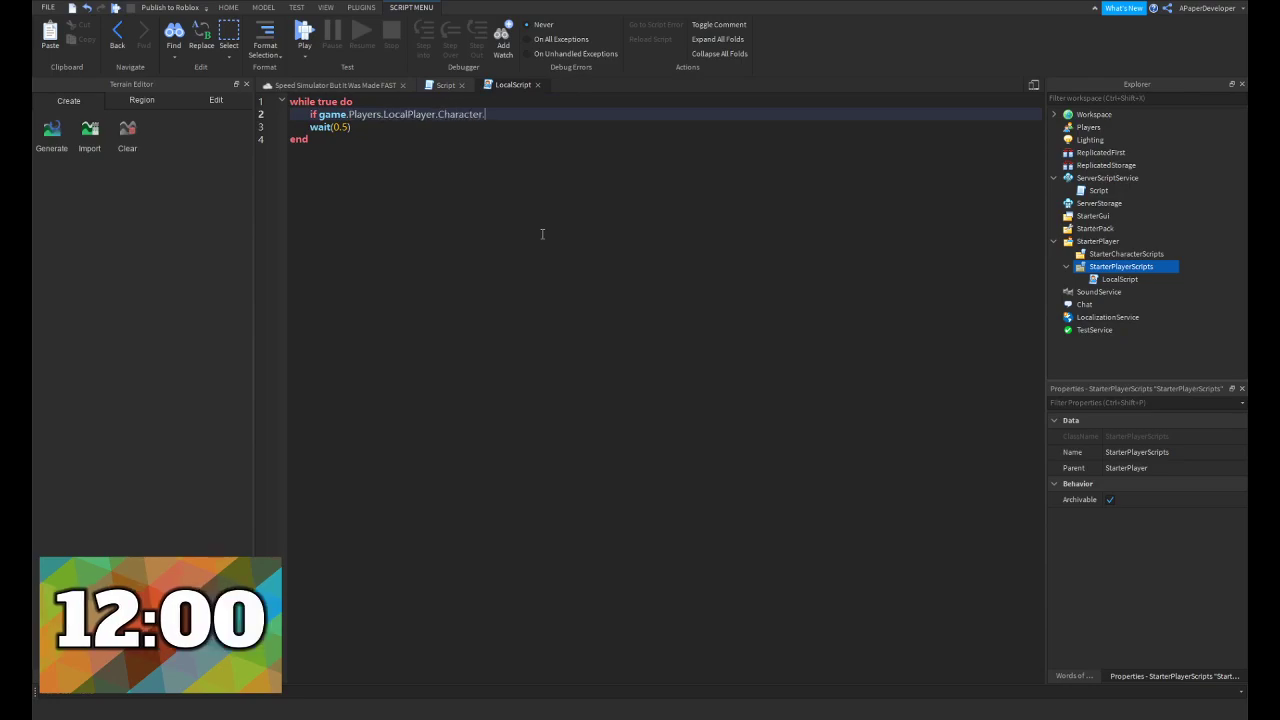
text(Humanoid.Move)
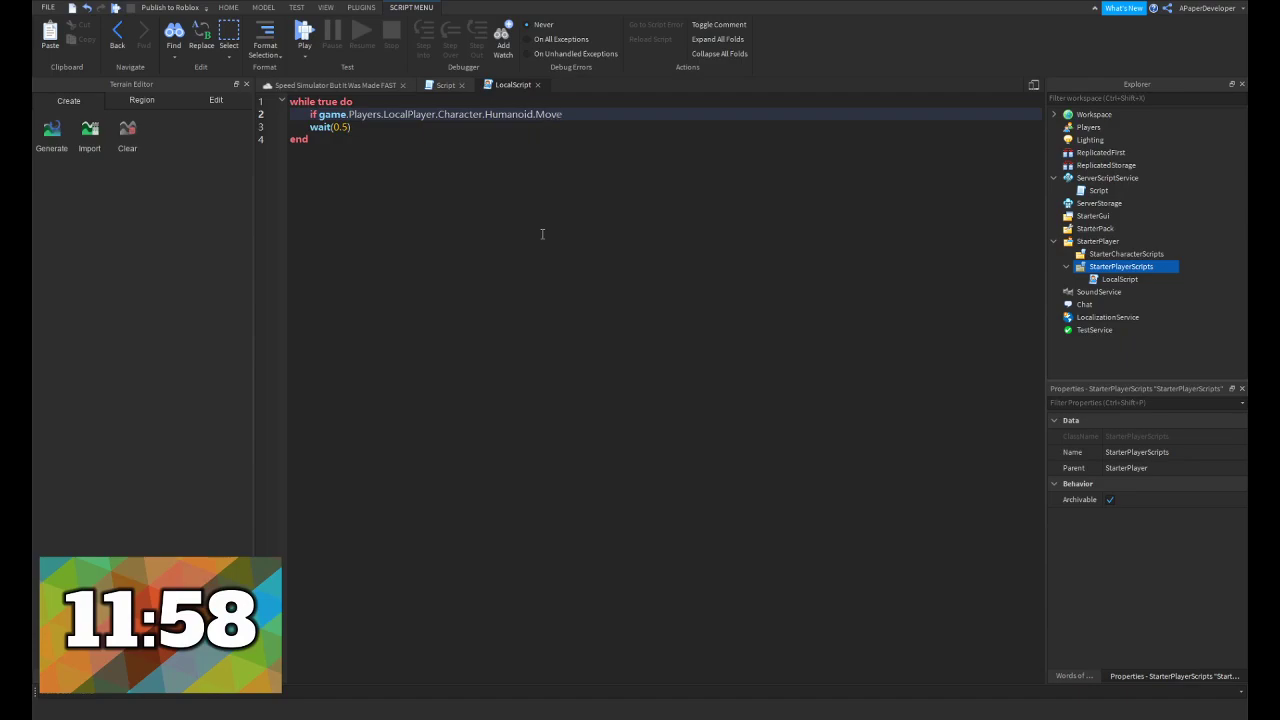
text(Direction.Ma)
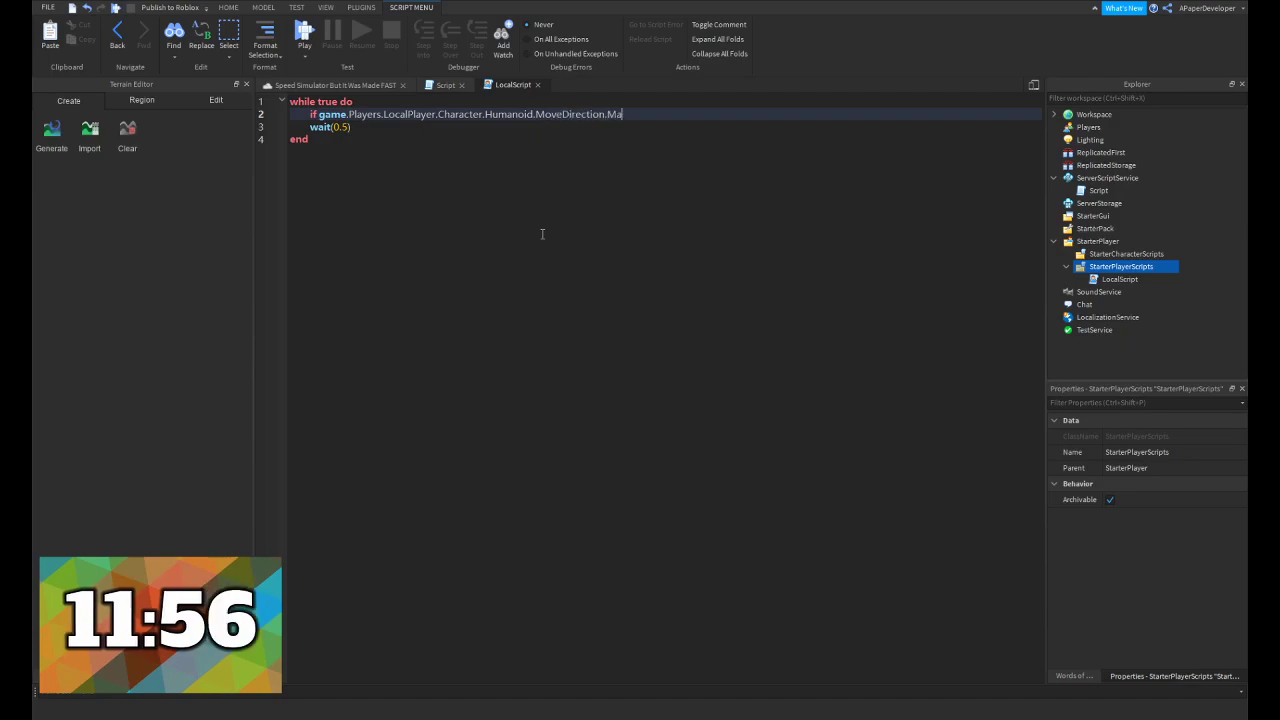
text(gnitude > 0 then)
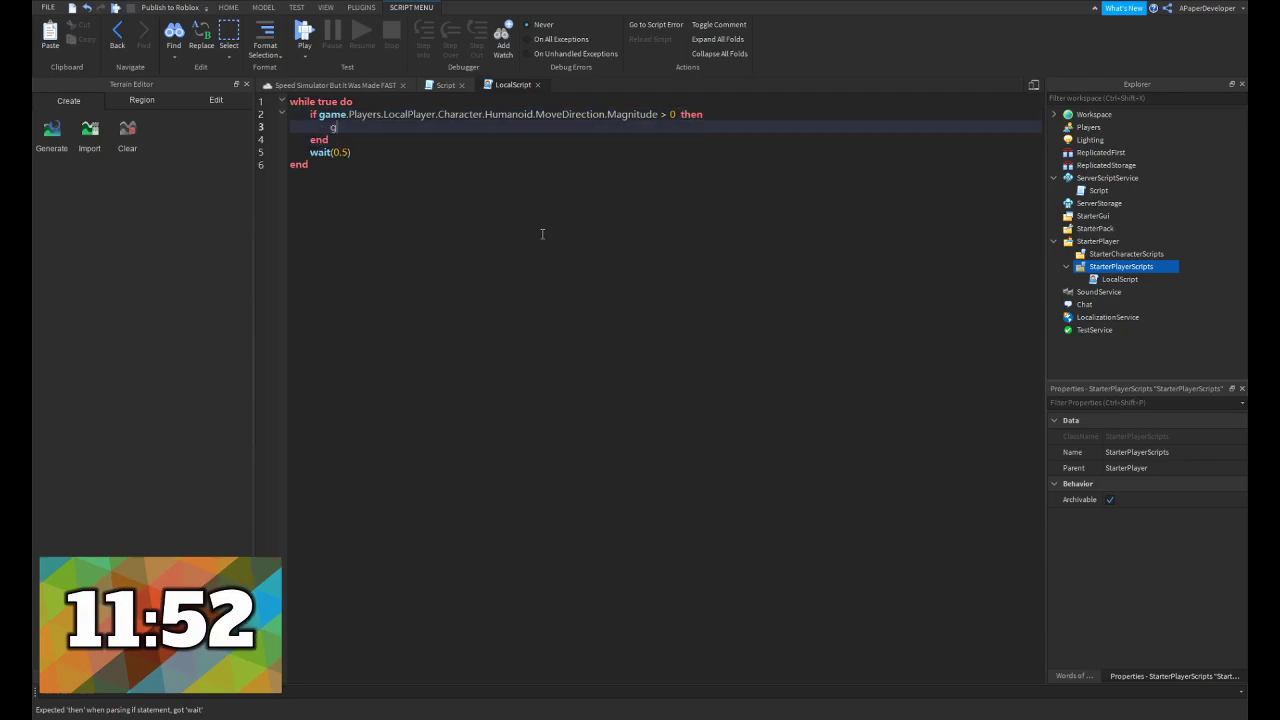
text(ame.Repl)
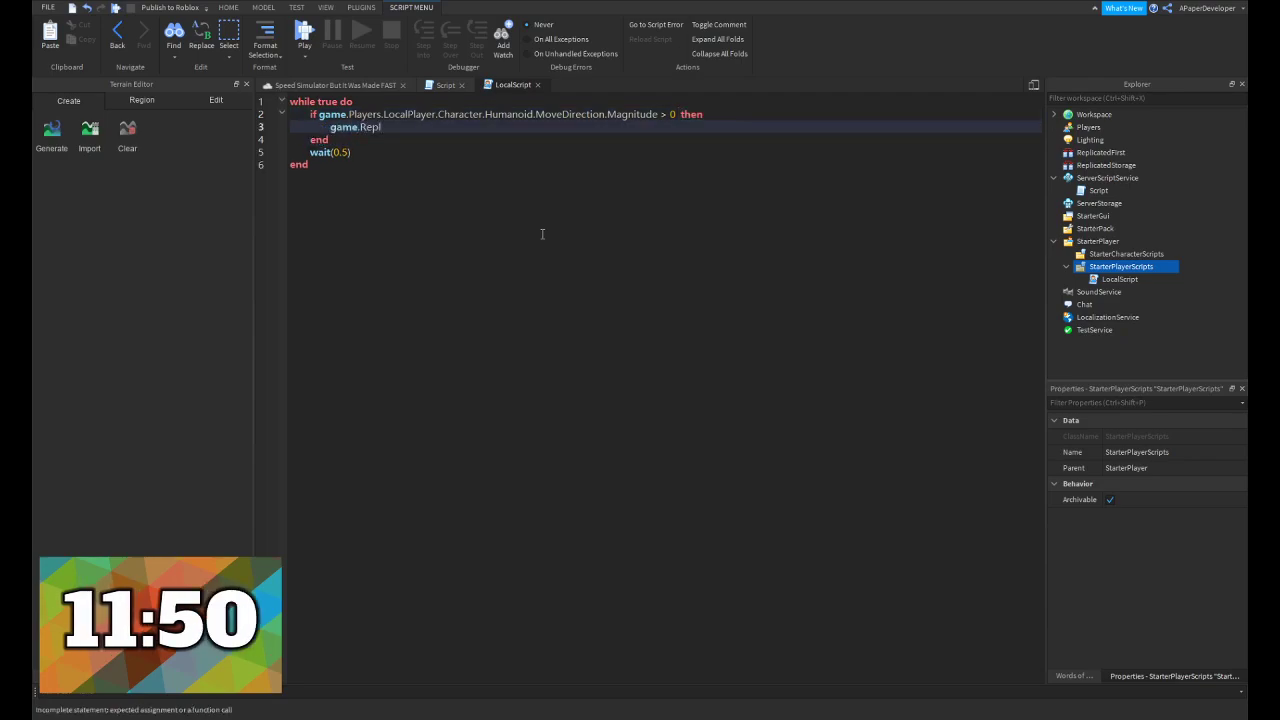
text(icatedStorage.)
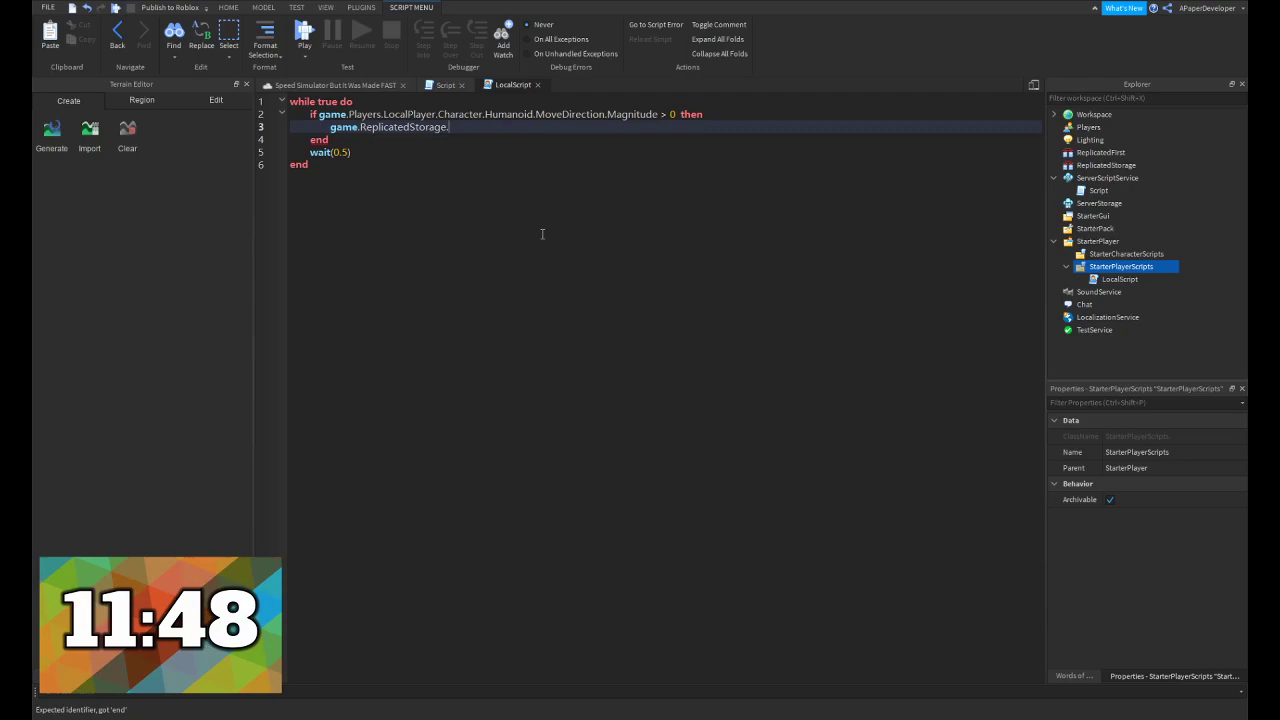
text(AddSteps:FireServer()
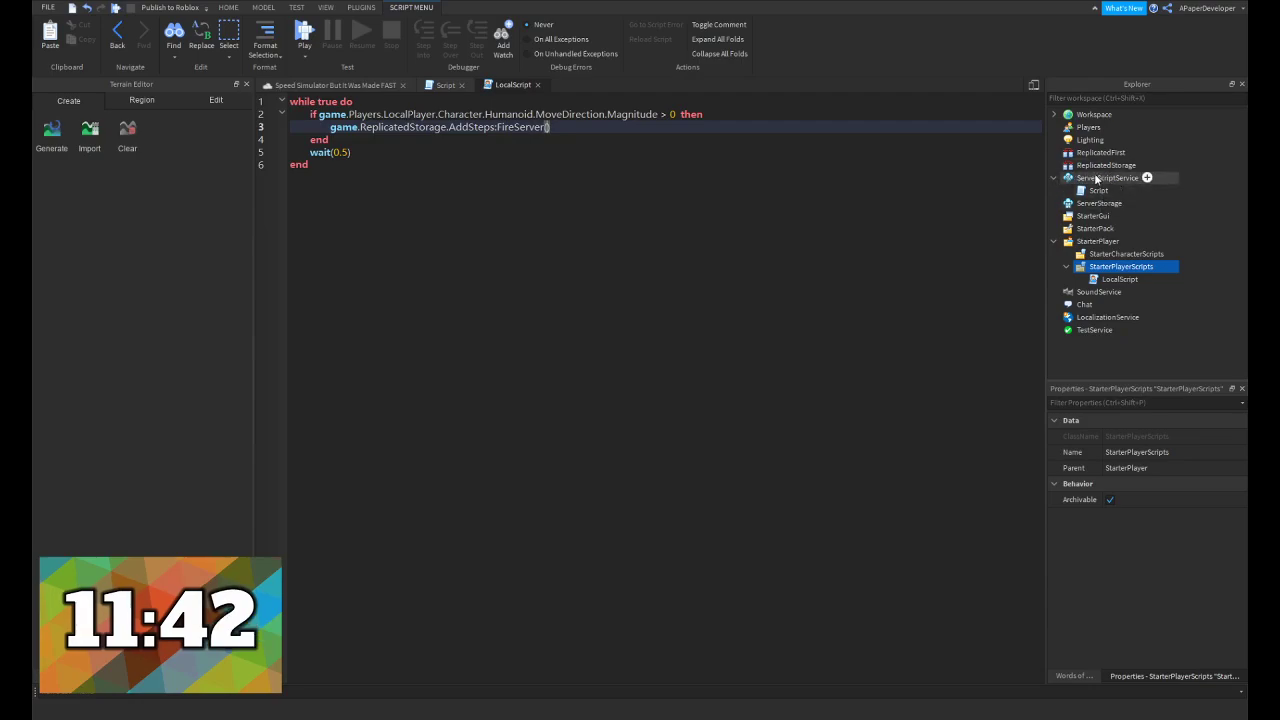
Add the AddSteps RemoteEvent, rename the server script Saving and insert an AddSteps script
click(1104, 164)
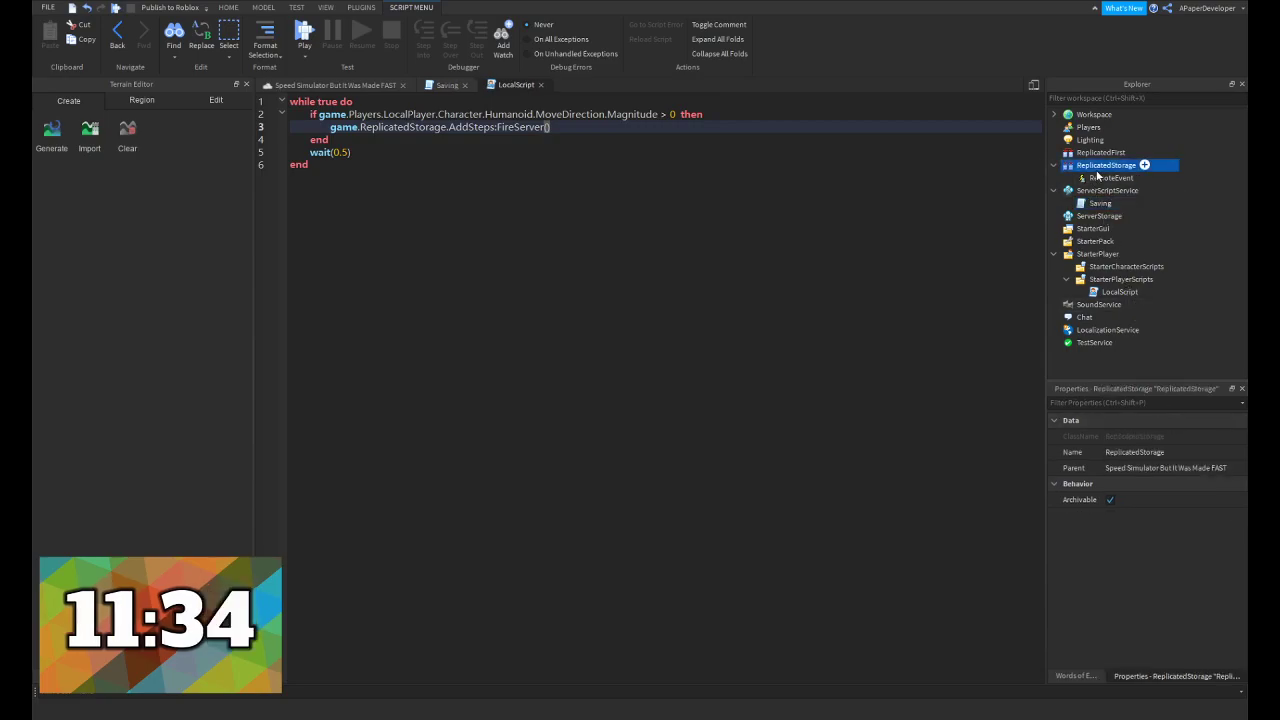
click(1112, 176)
text(AddSteps)
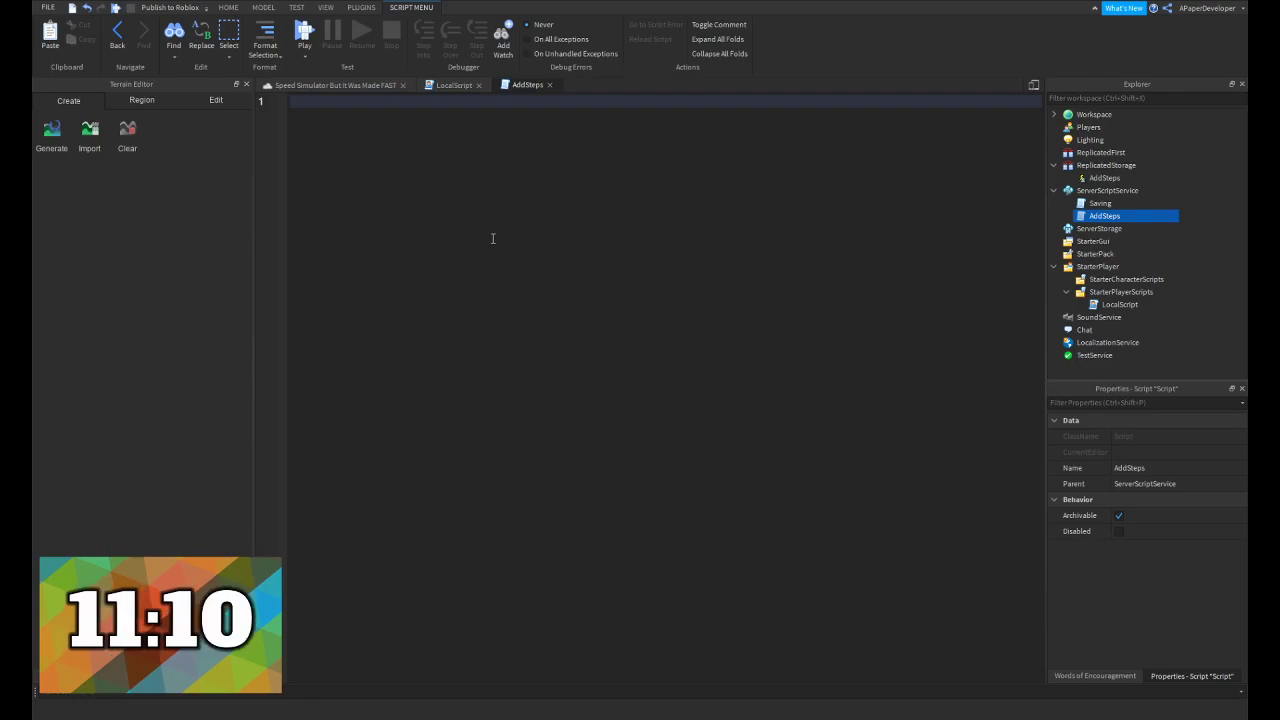
Write game.ReplicatedStorage on the first line and start a playtest
text(game.ReplicatedStorage)
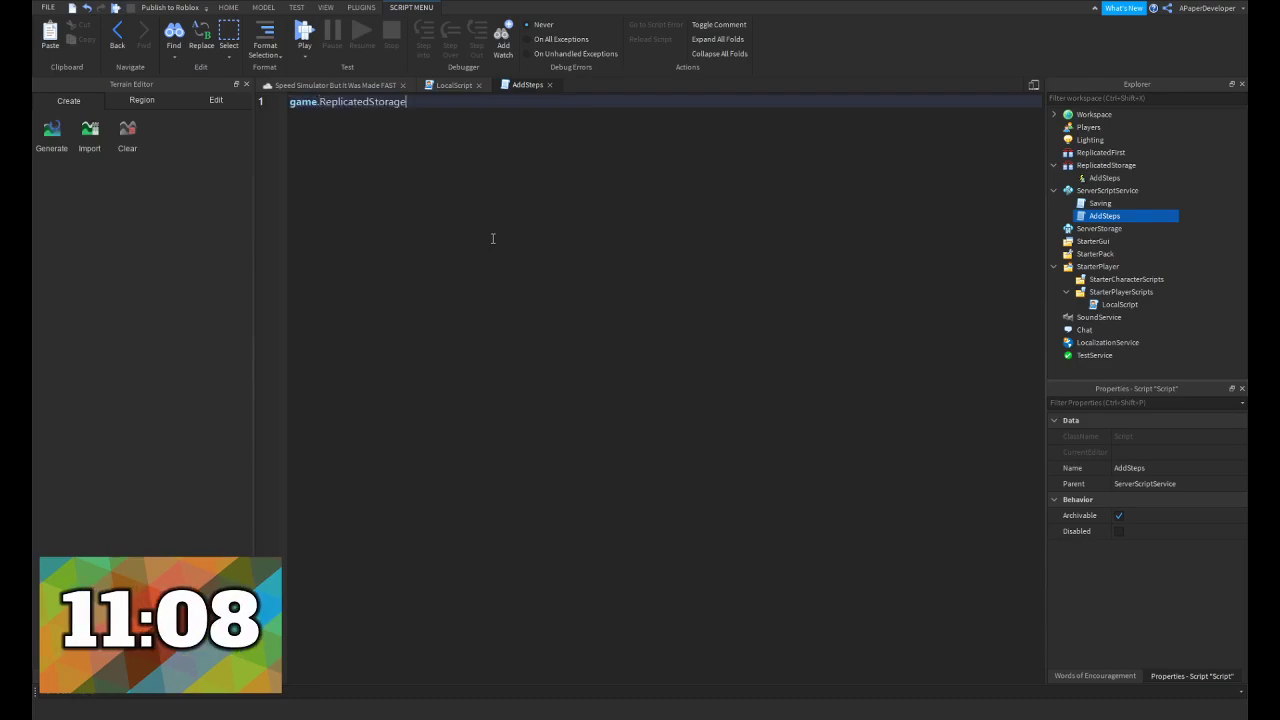
click(304, 38)
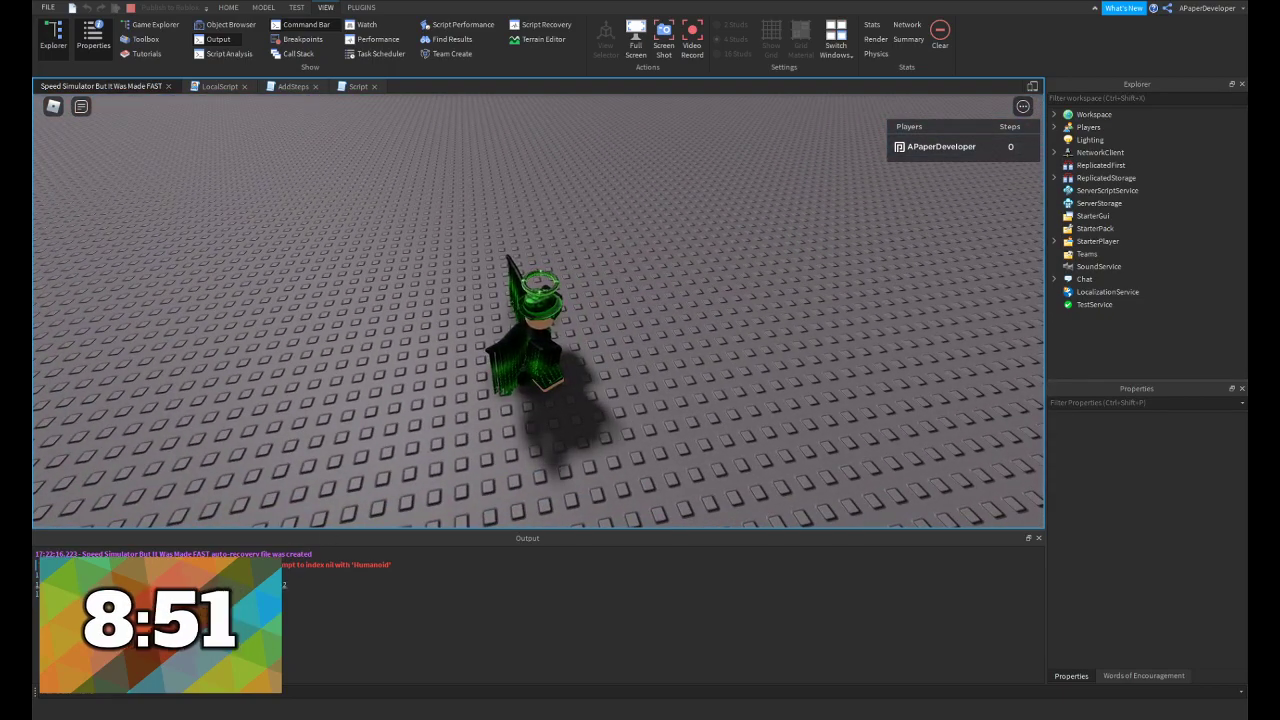
Stop the playtest and return to editing the place
click(218, 86)
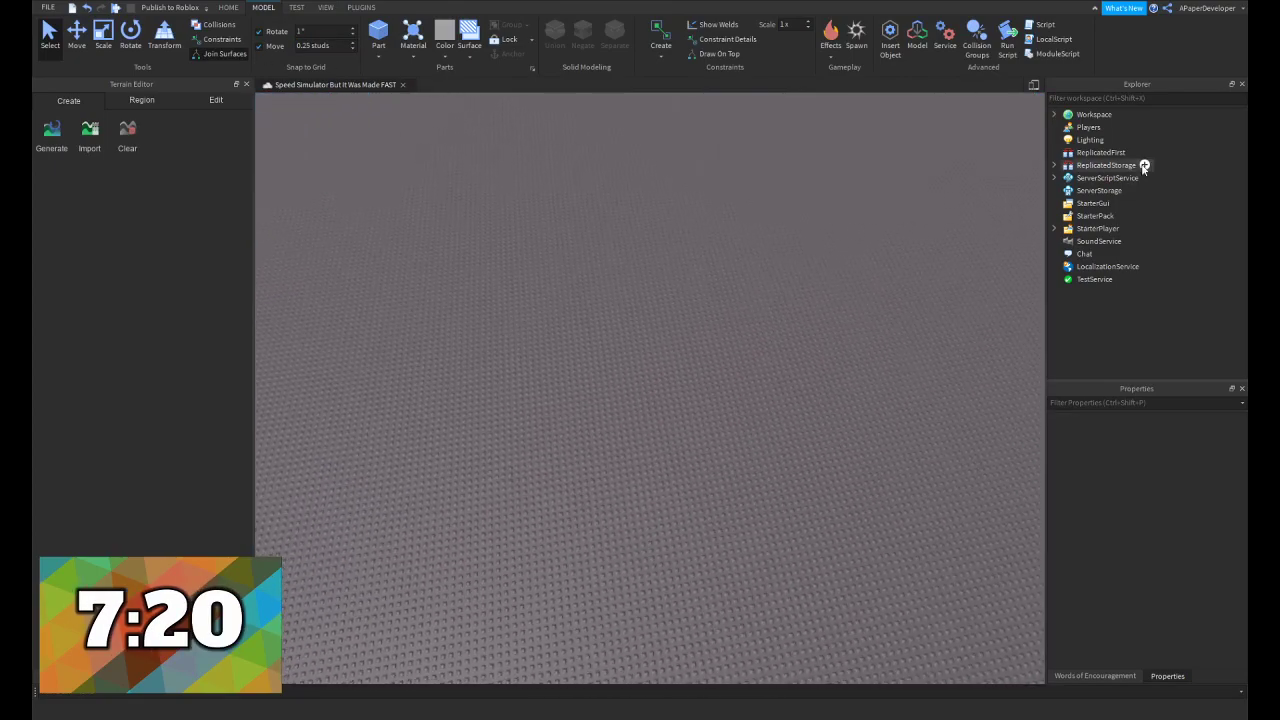
Insert Blur and SunRays effects into Lighting, tuning the blur size and sun-ray intensity
click(1090, 140)
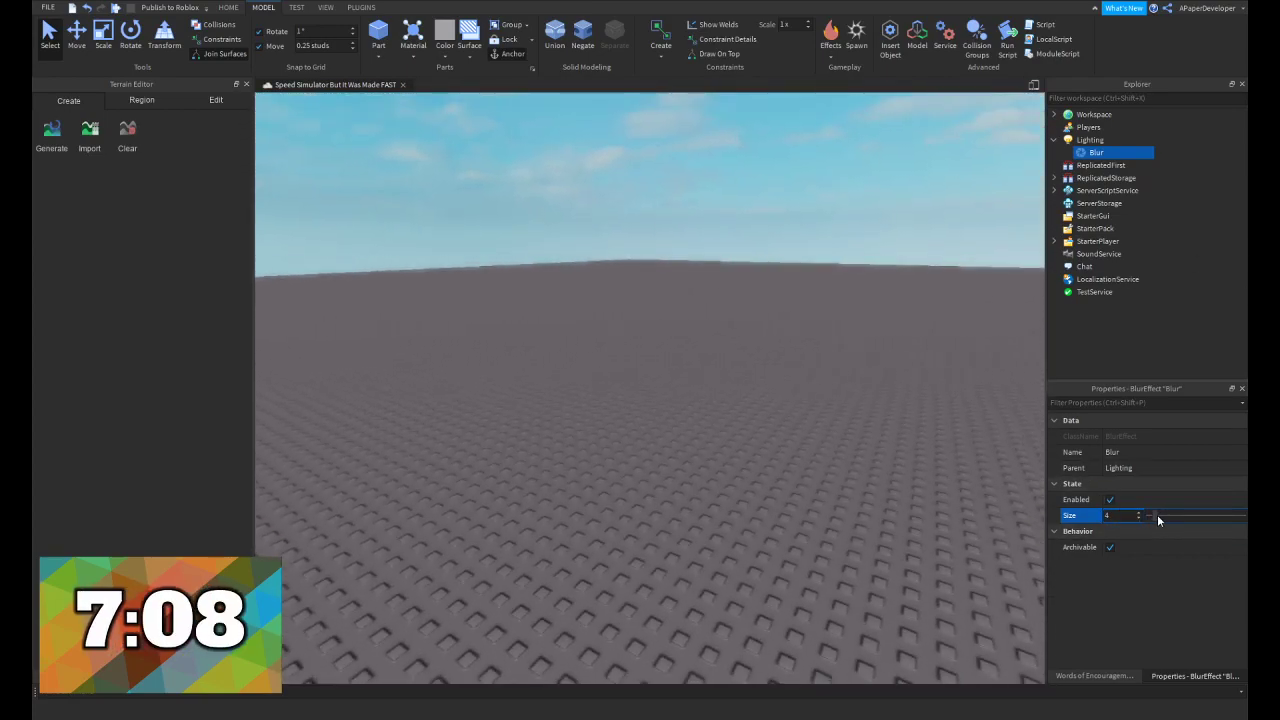
click(1090, 140)
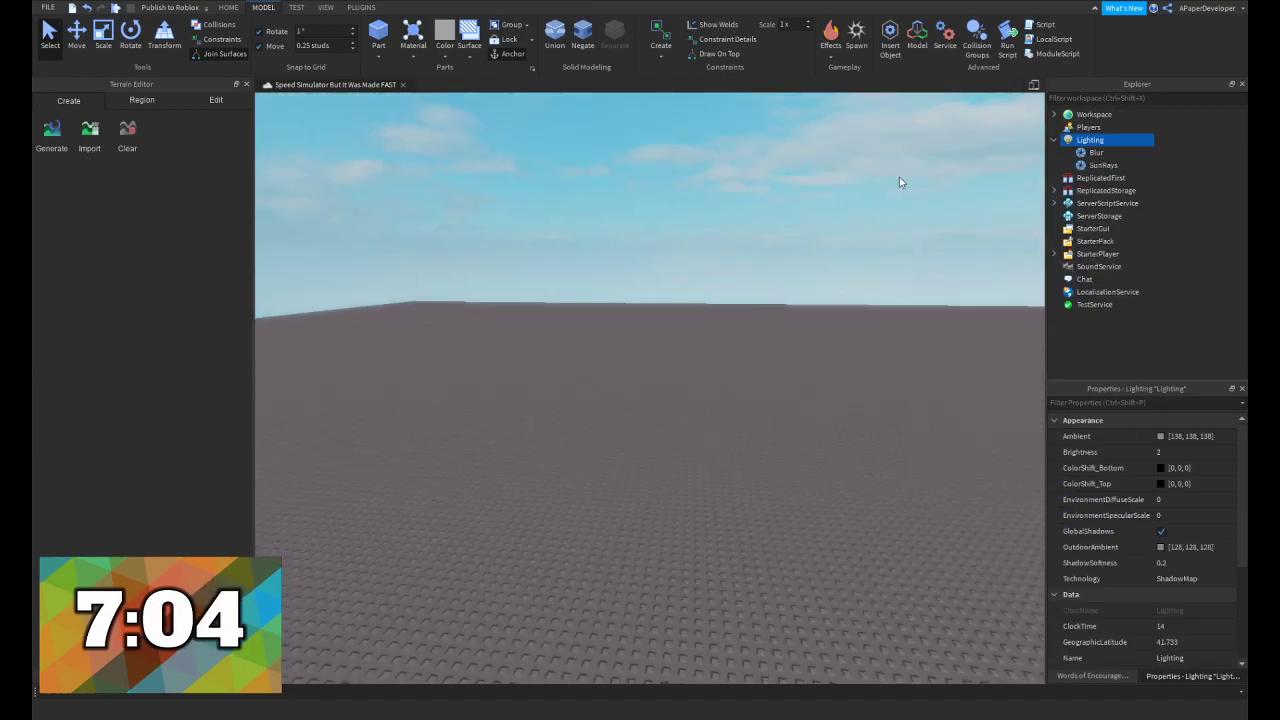
click(1102, 164)
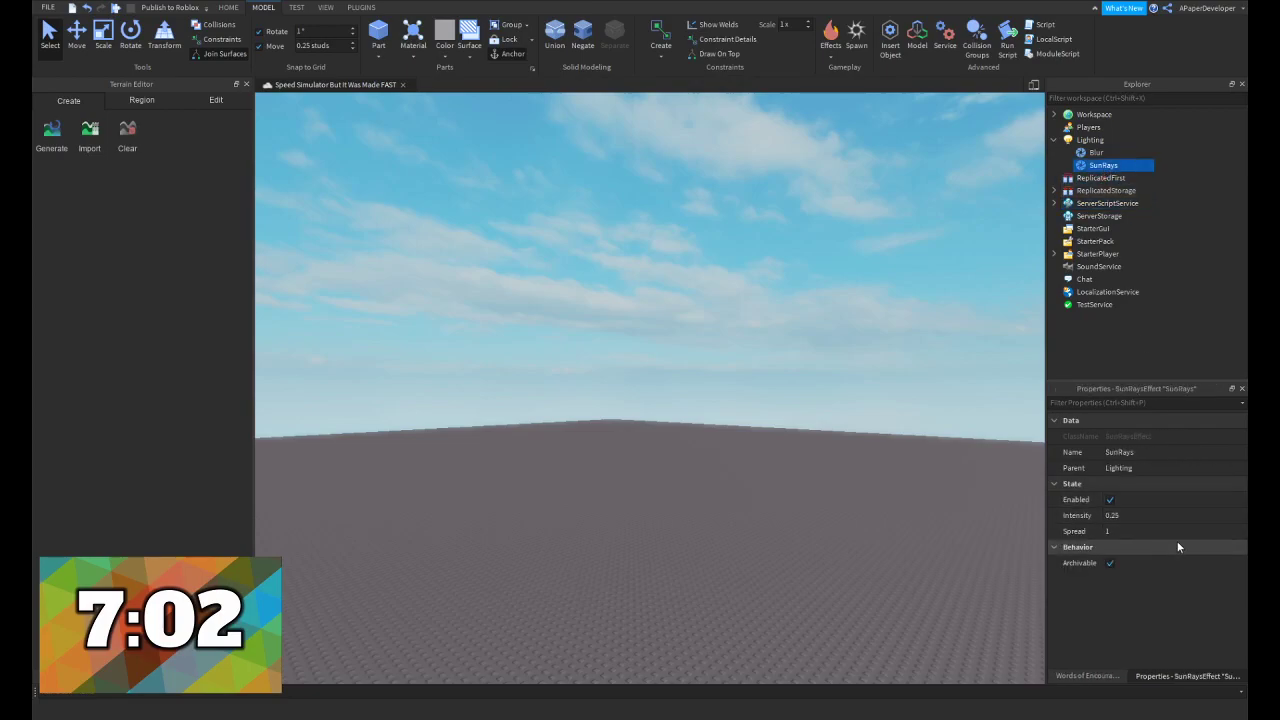
click(1150, 532)
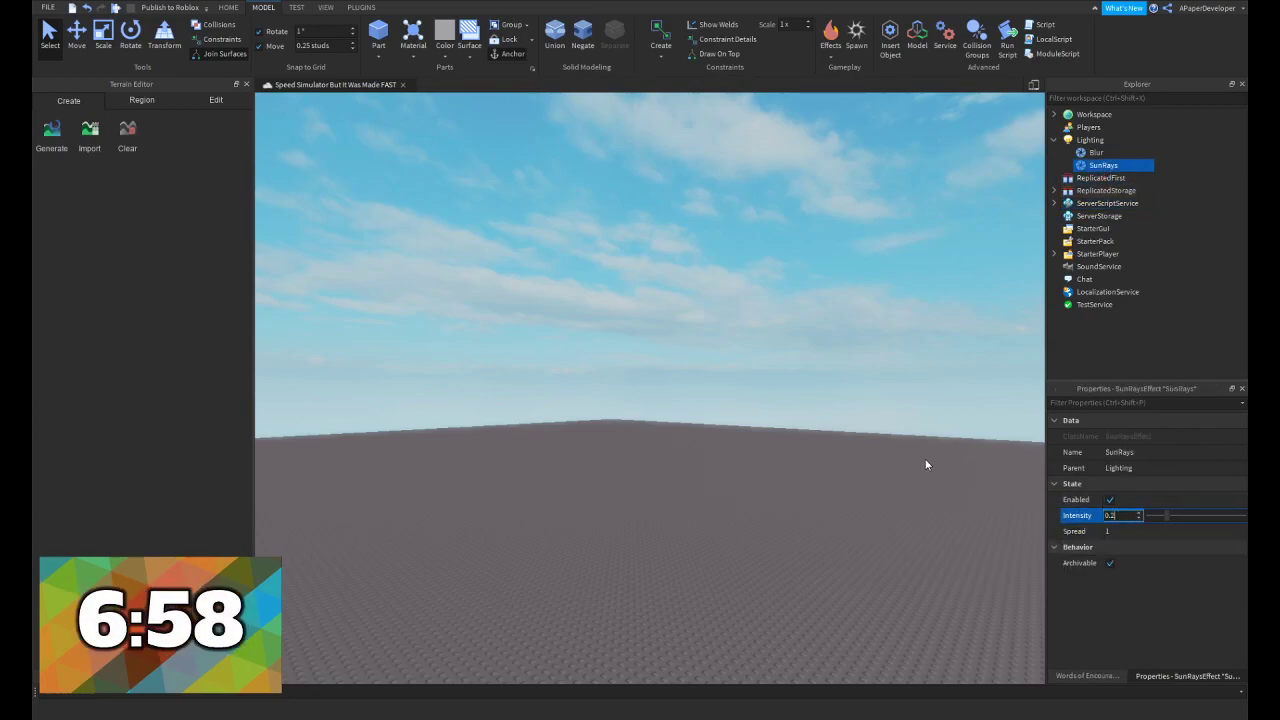
click(1092, 140)
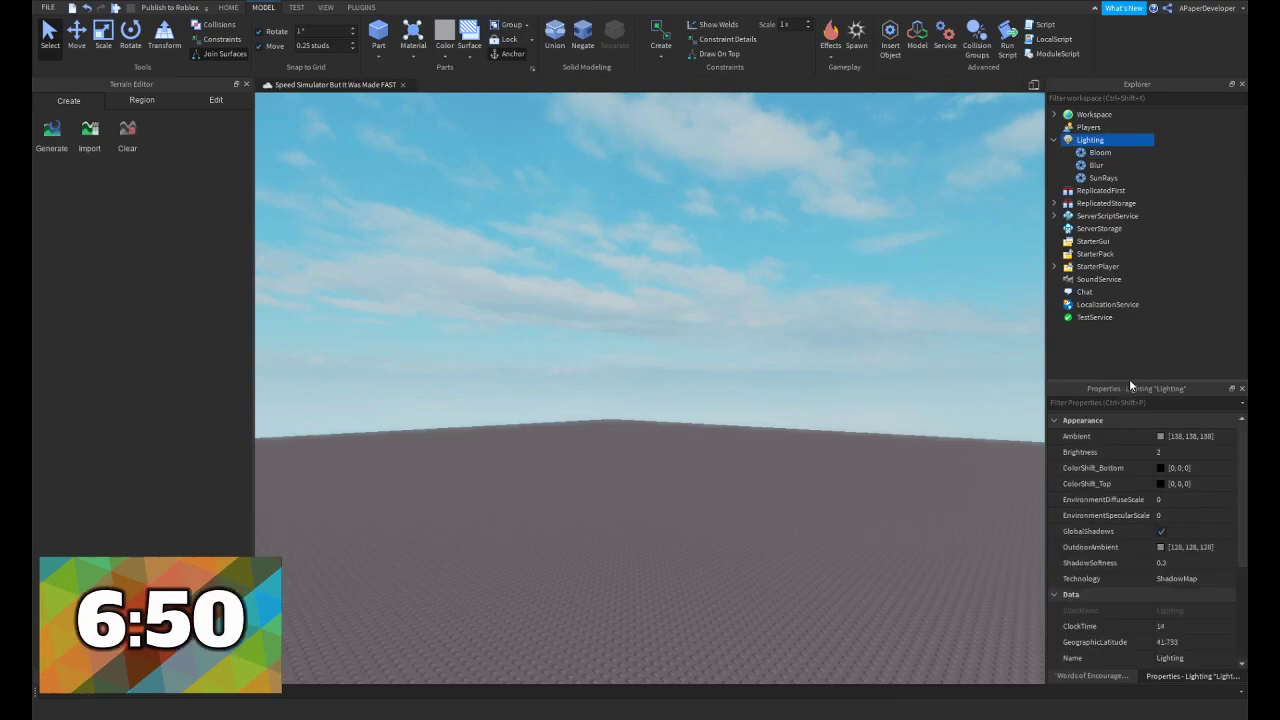
mouse_move(1130, 396)
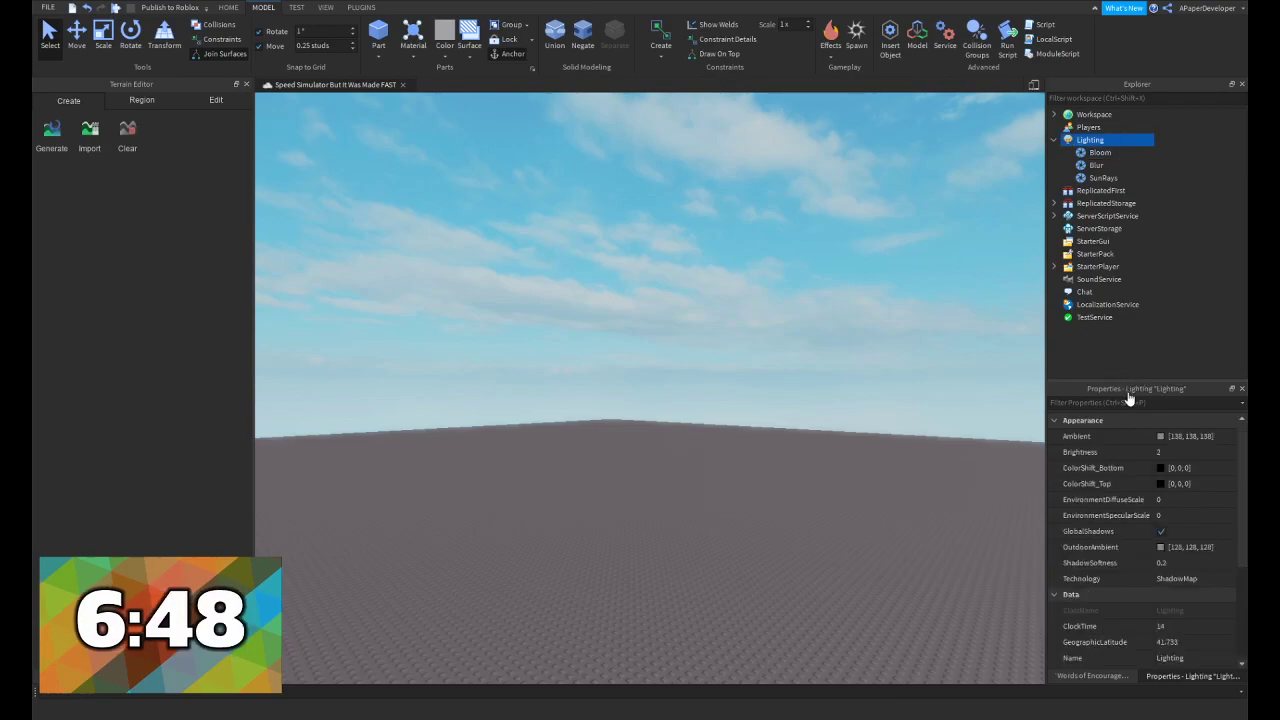
mouse_move(1104, 362)
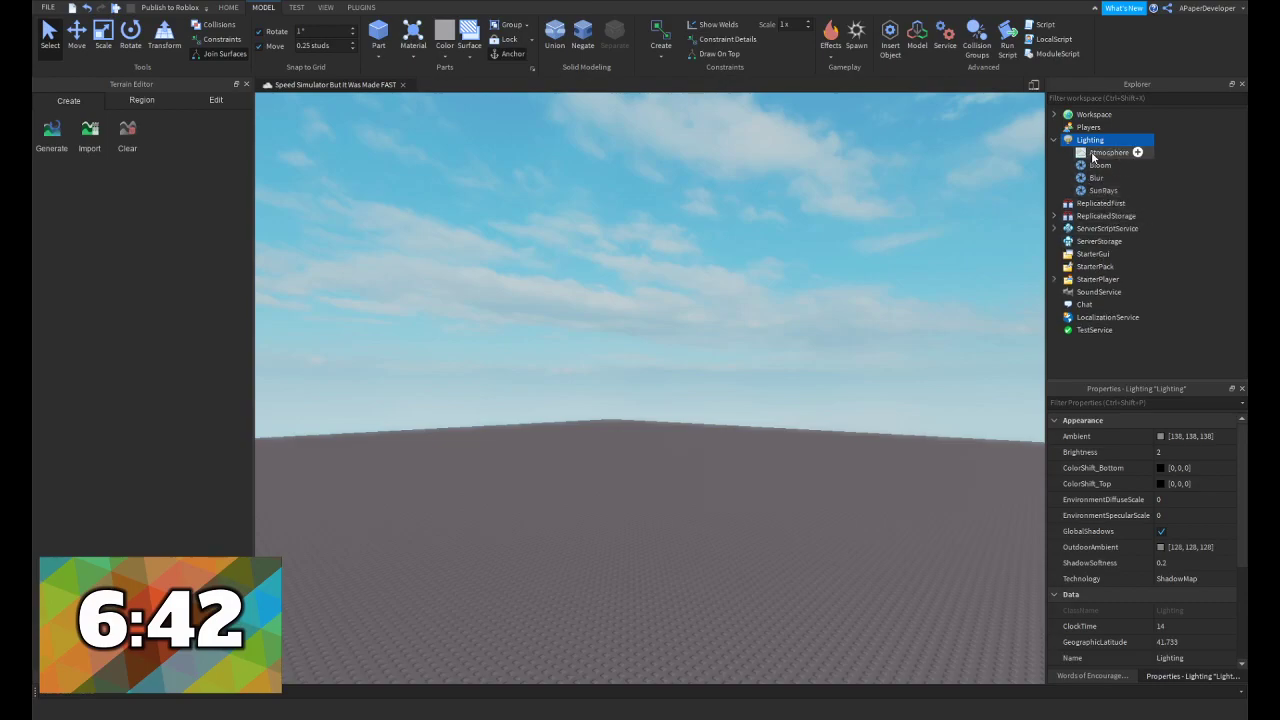
Insert Bloom and Atmosphere effects into Lighting and deselect the scene
click(1108, 152)
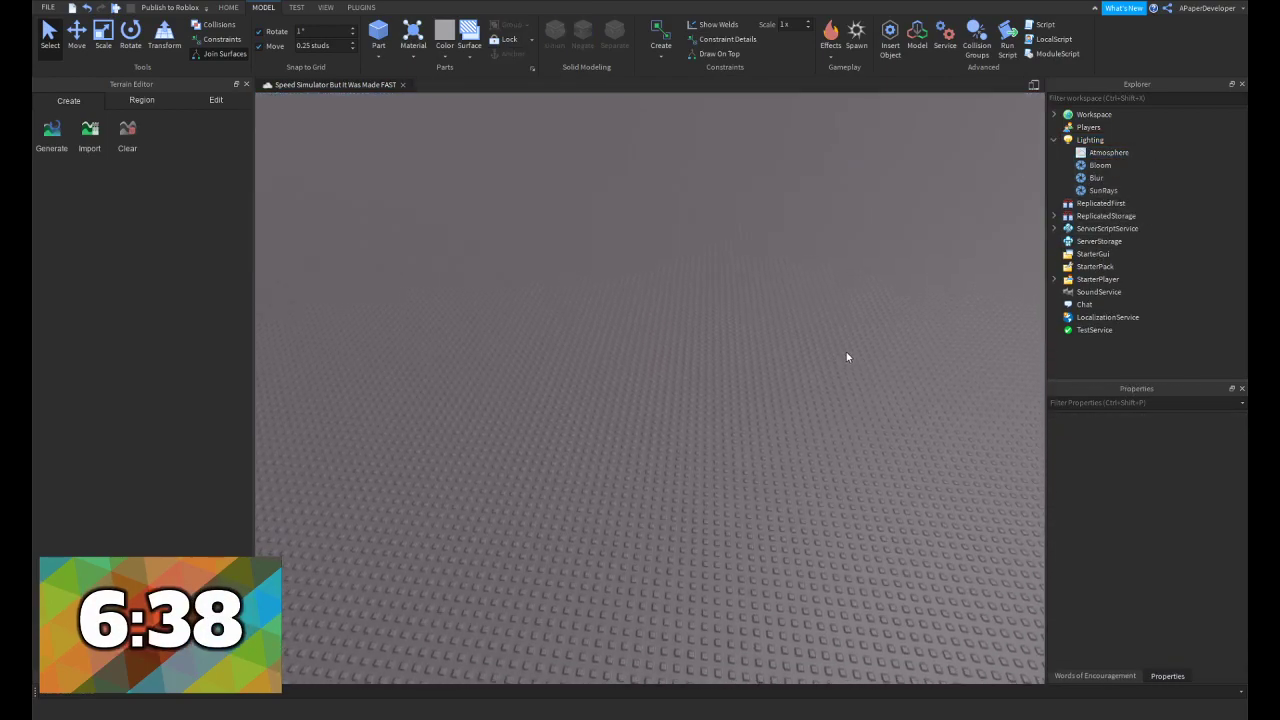
click(1108, 152)
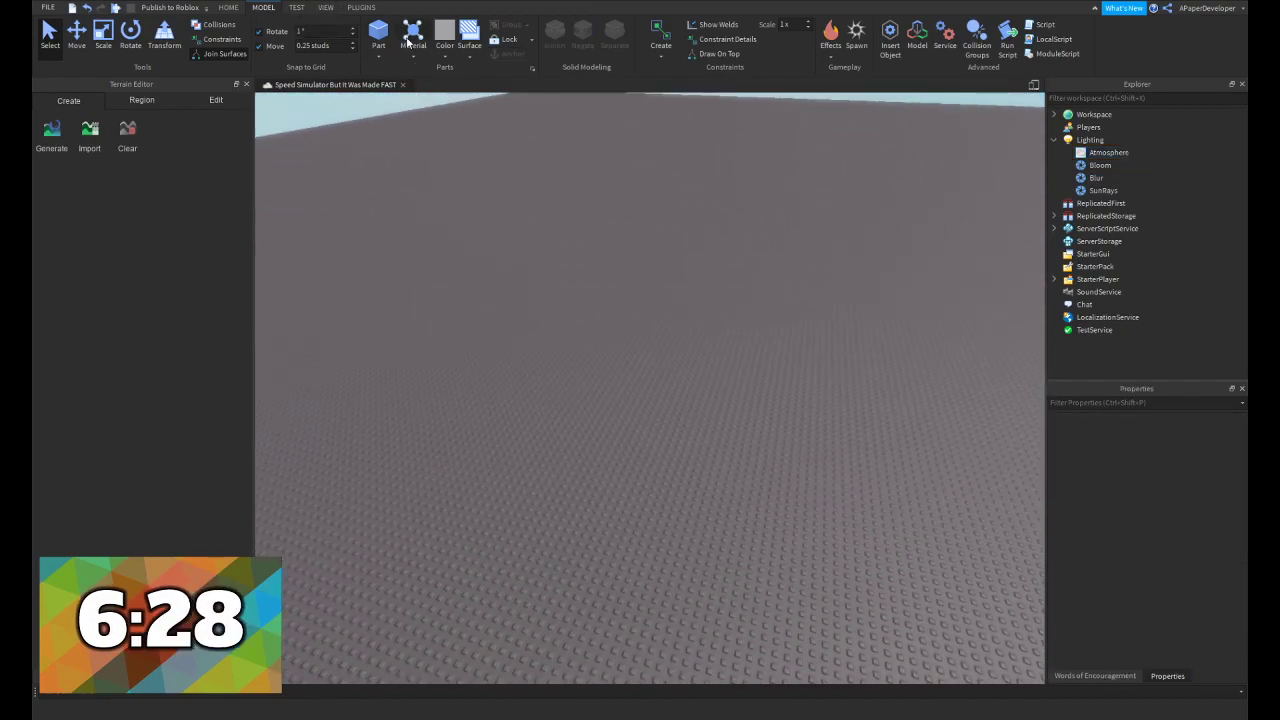
Insert a block part and search the Toolbox for rounded parts, selecting the grey block to reshape
click(378, 36)
text(rounded)
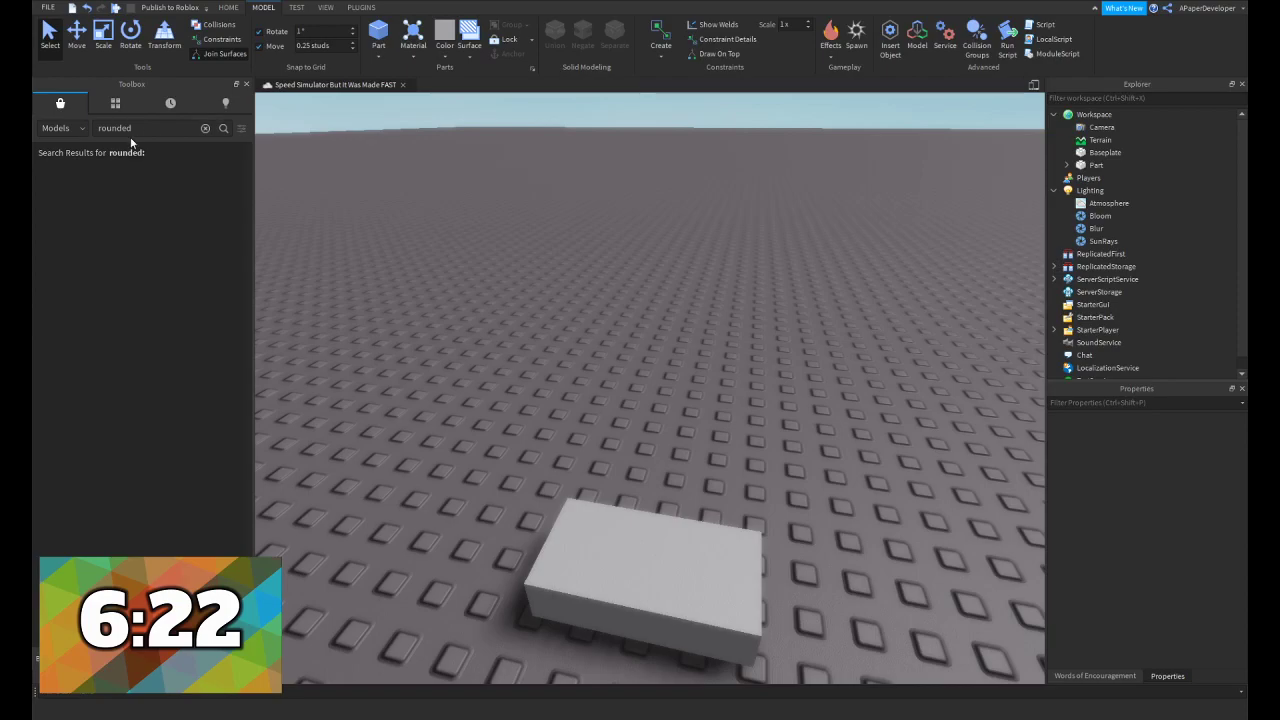
text(part)
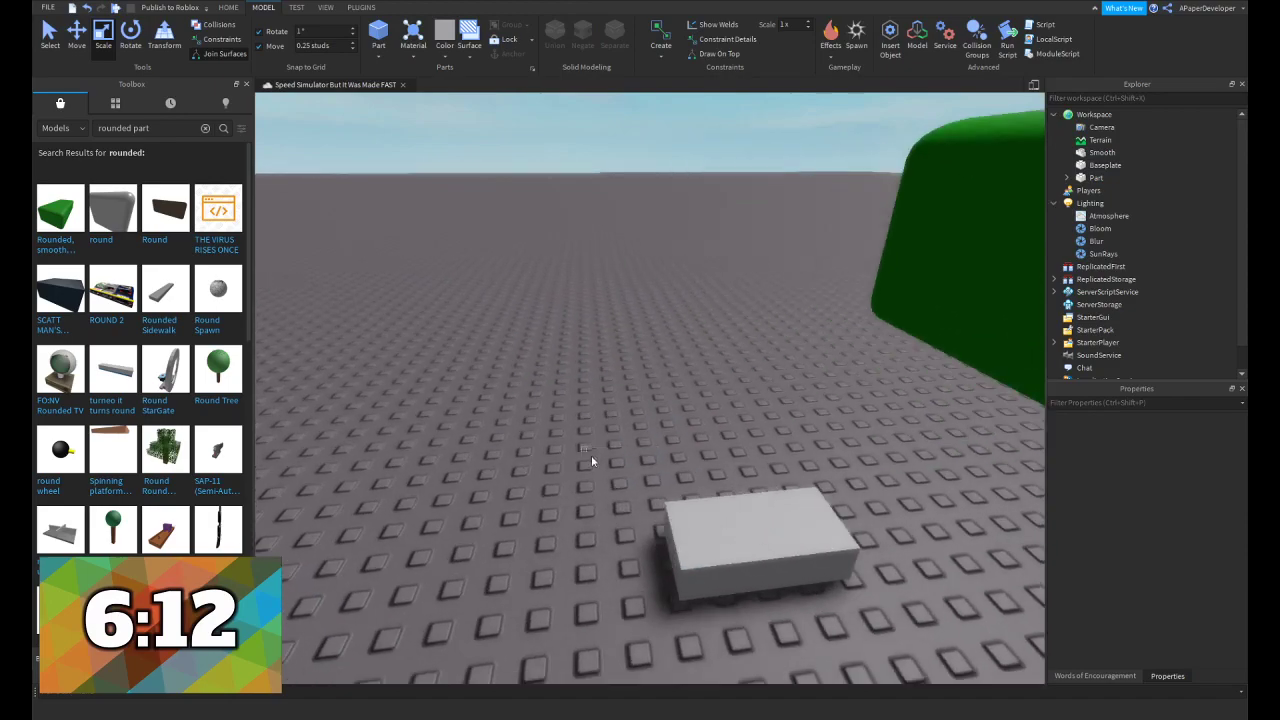
click(760, 550)
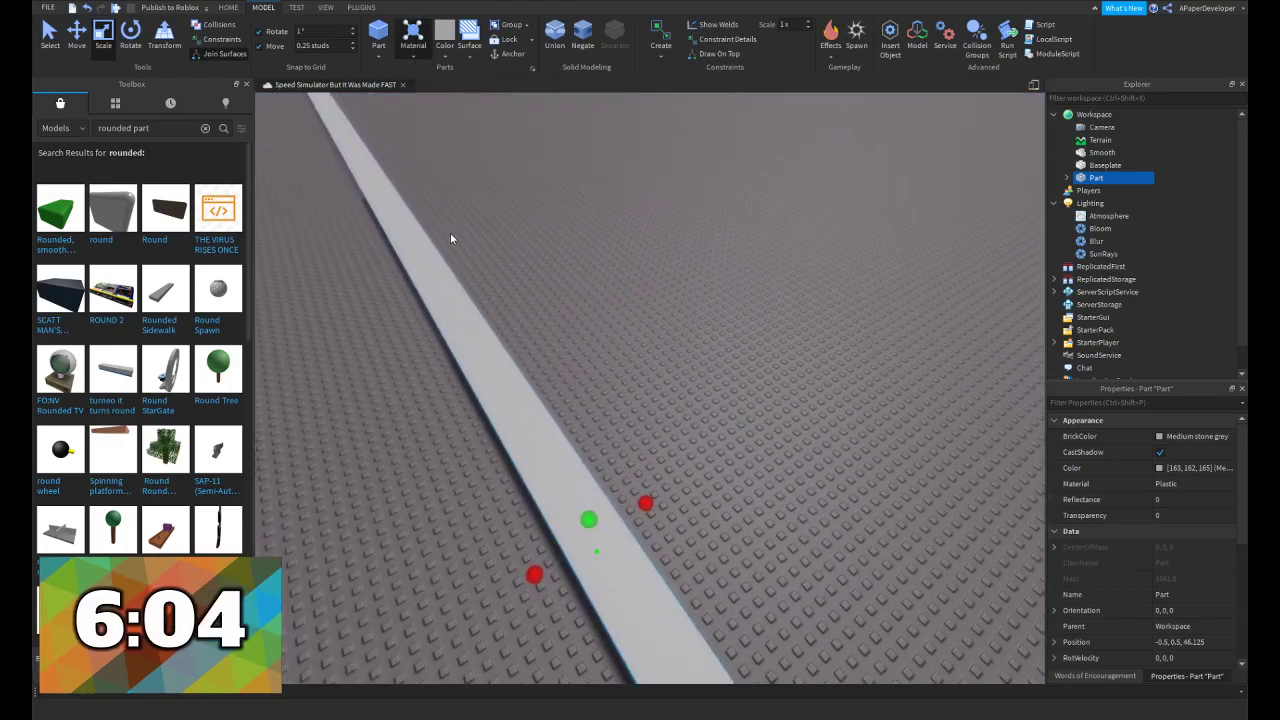
mouse_move(430, 178)
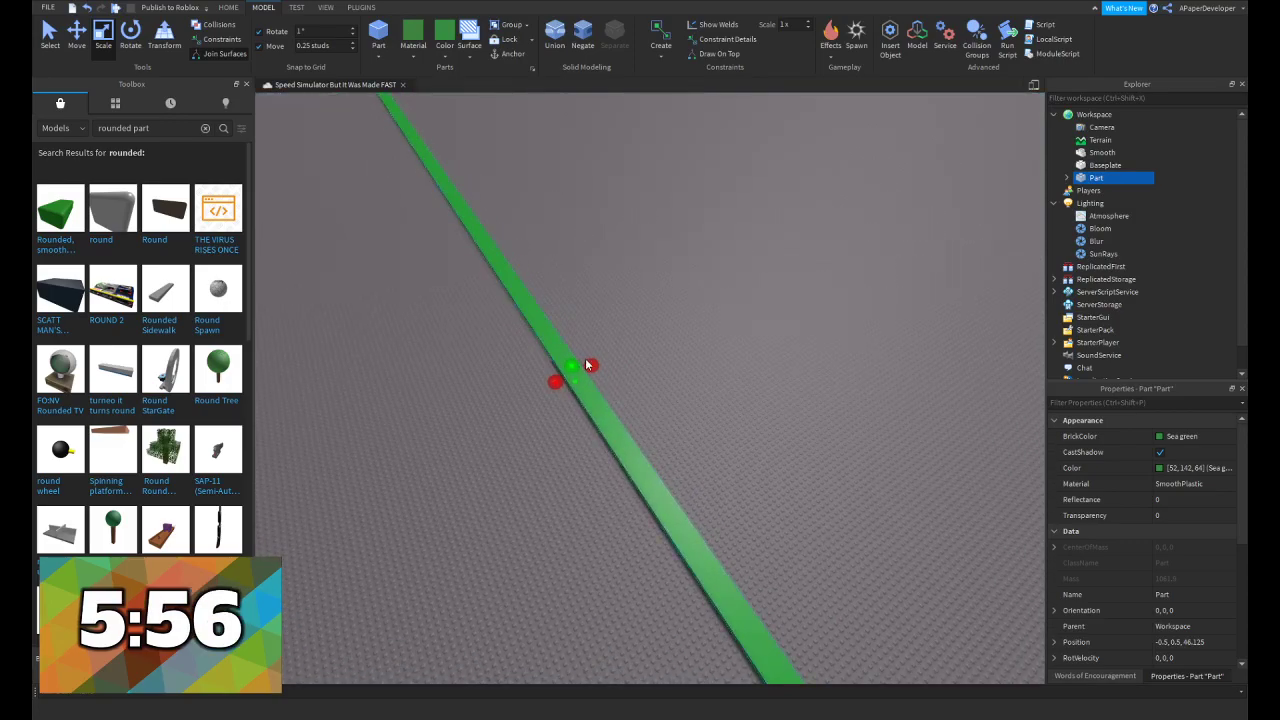
mouse_move(596, 368)
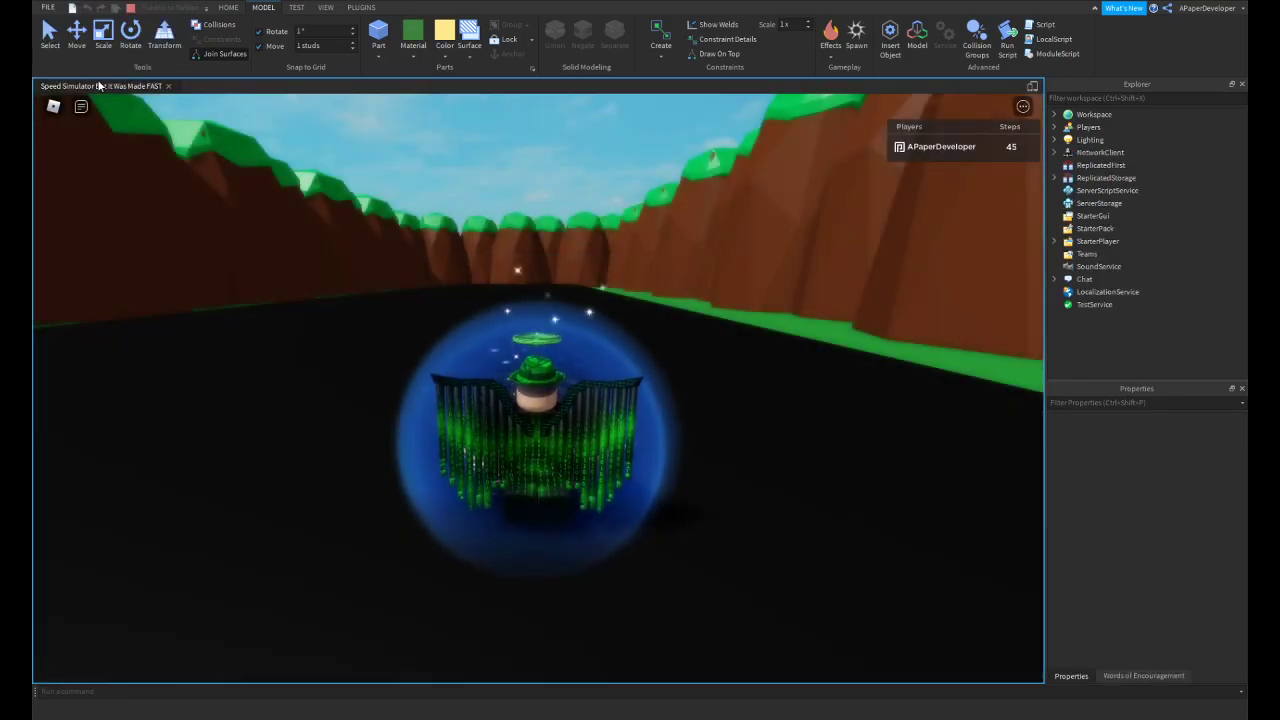
mouse_move(976, 420)
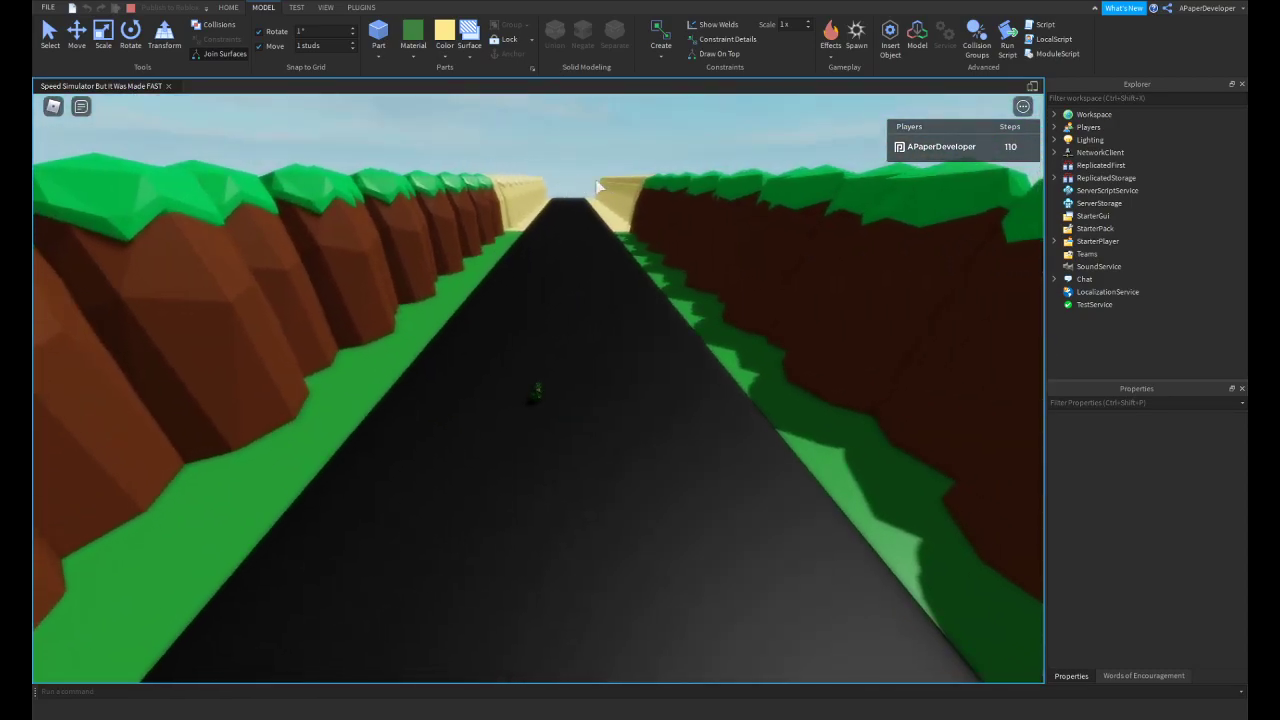
mouse_move(616, 238)
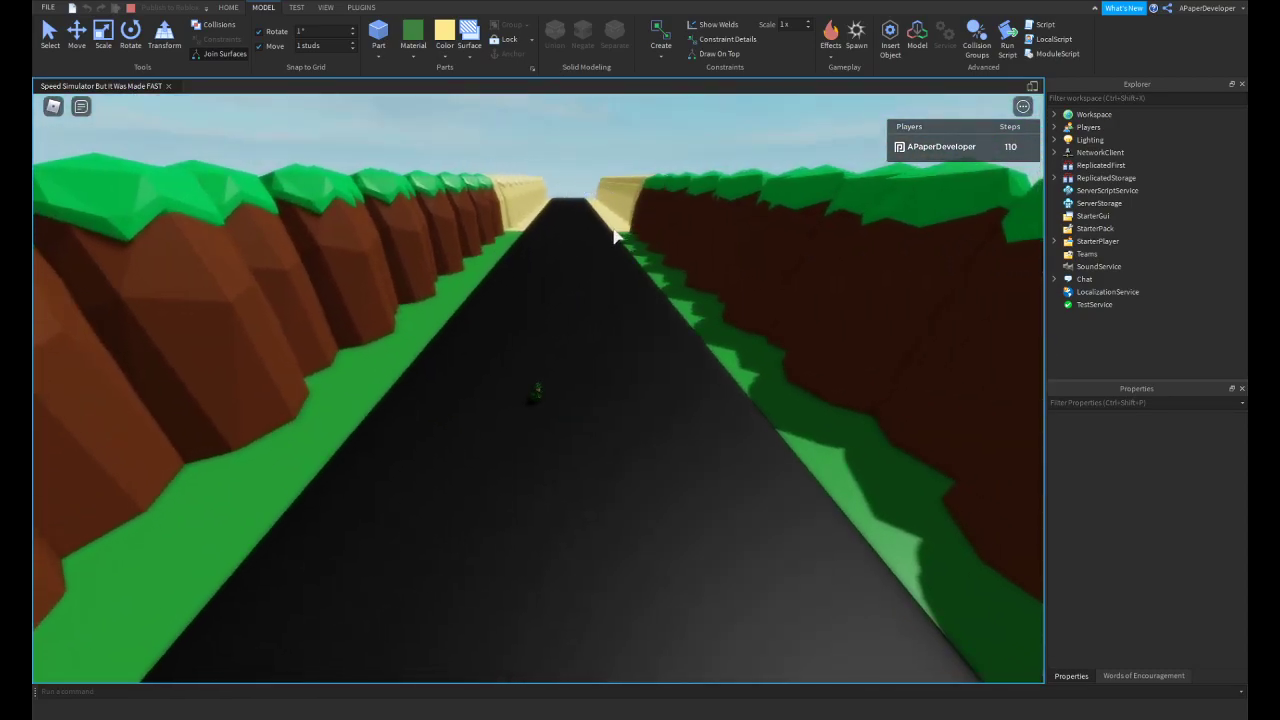